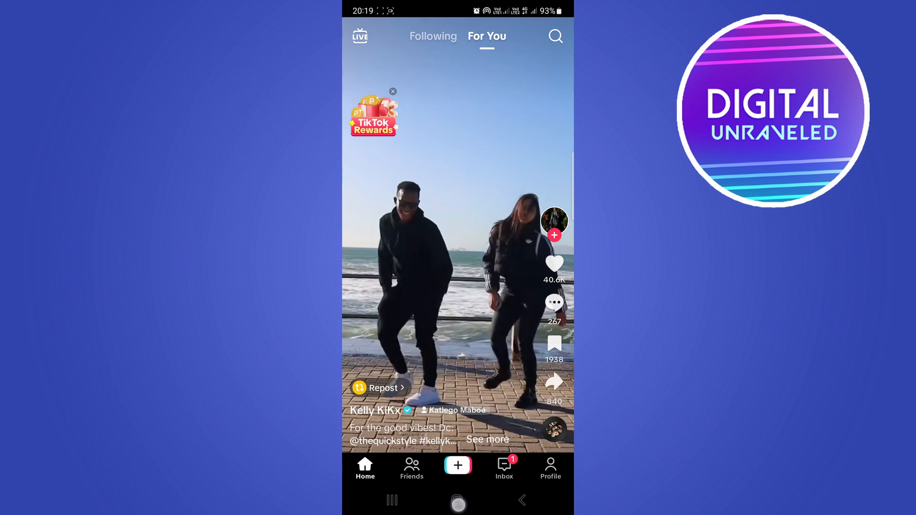
Exit TikTok to the home screen and scroll the Settings list down toward Apps
click(457, 500)
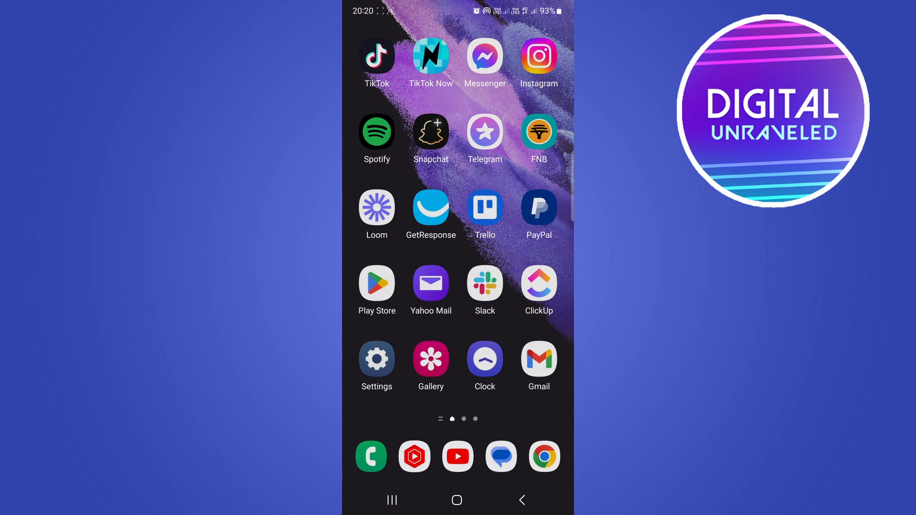
click(376, 358)
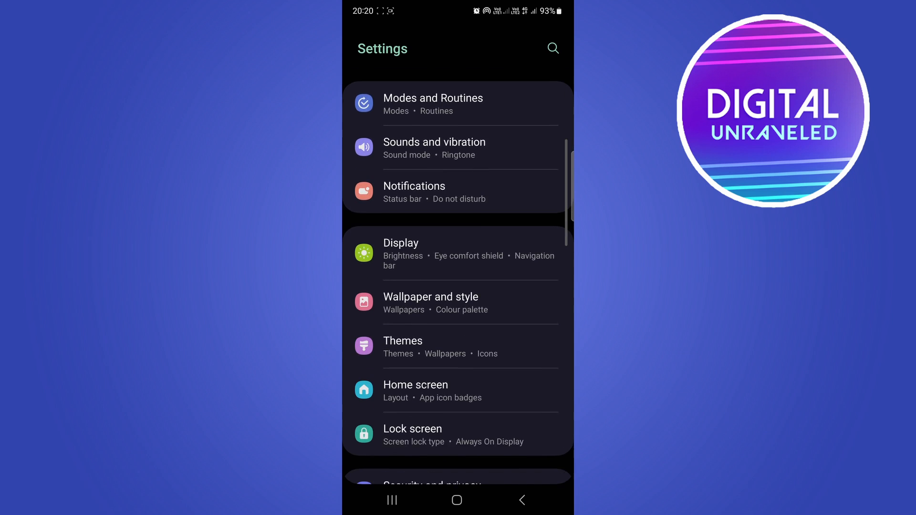
scroll(up, 3)
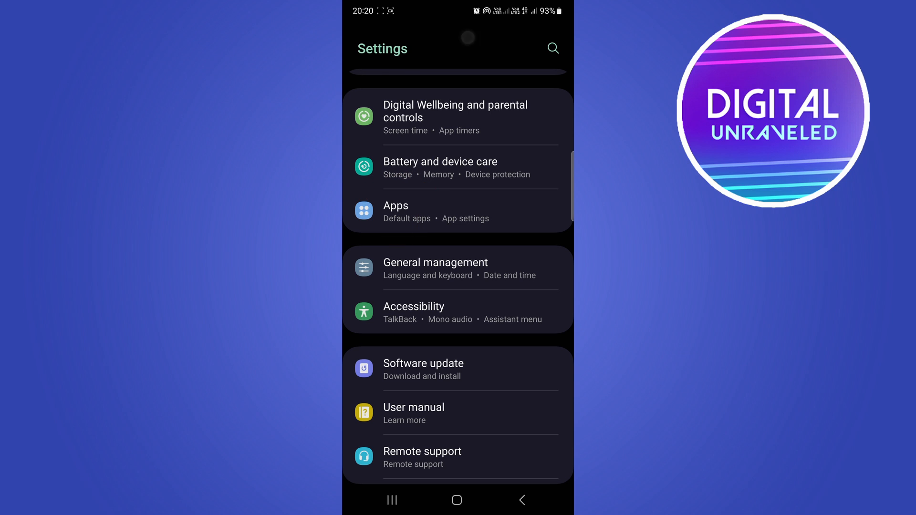
Search the installed apps list for 'tiktok'
click(394, 205)
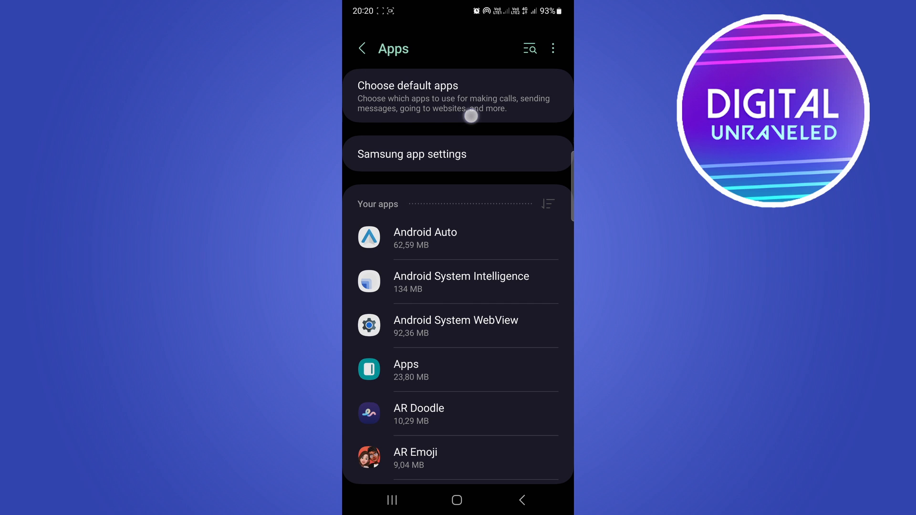
scroll(down, 3)
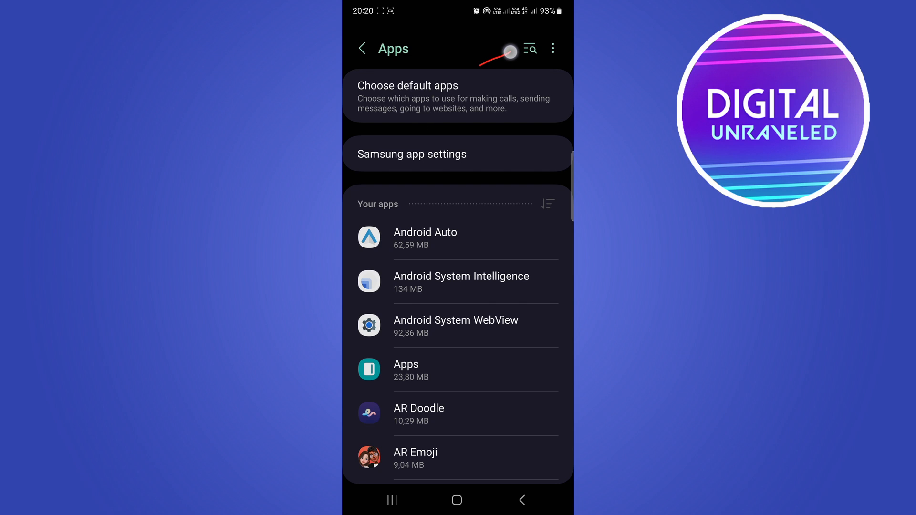
click(529, 48)
text(tiktok)
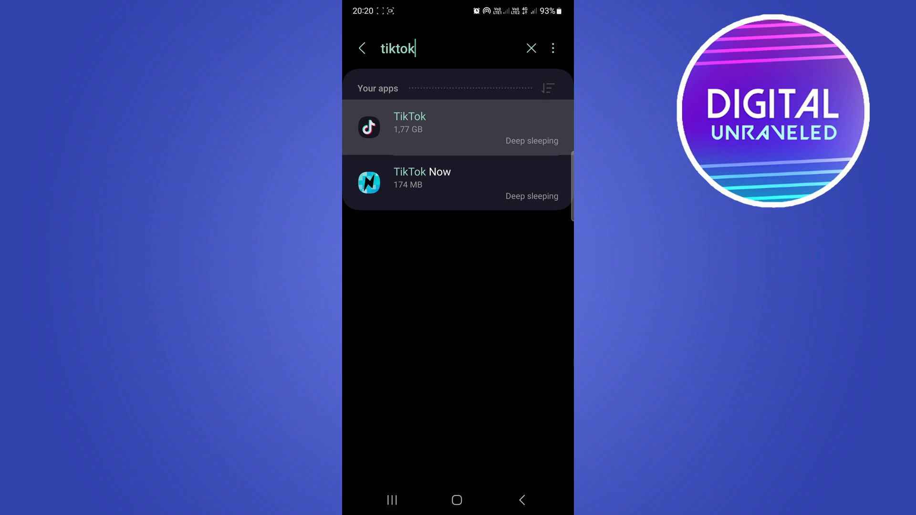
Show TikTok's Storage page with its 230 MB cache and 2.00 GB total
click(457, 127)
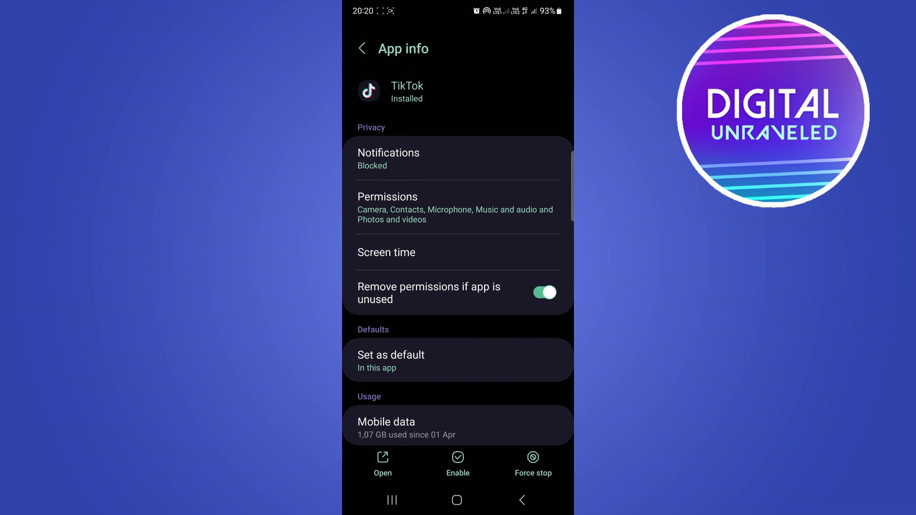
scroll(down, 3)
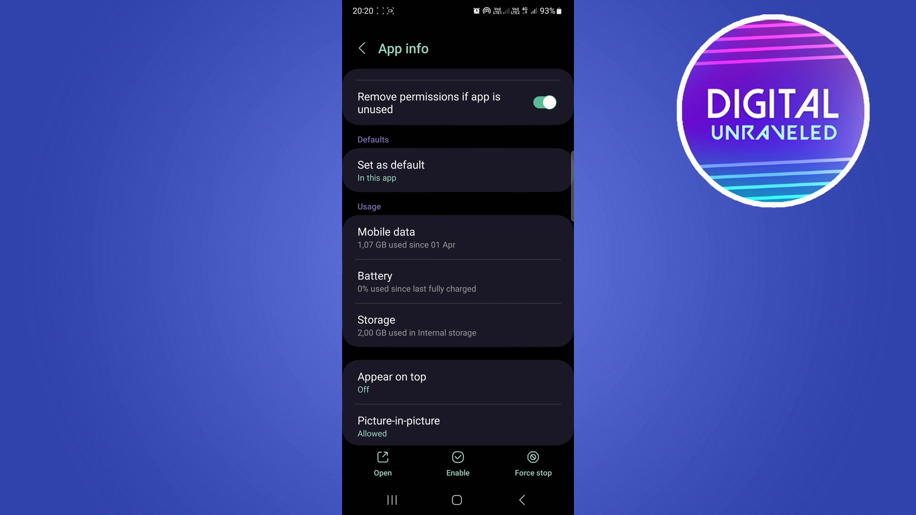
click(422, 322)
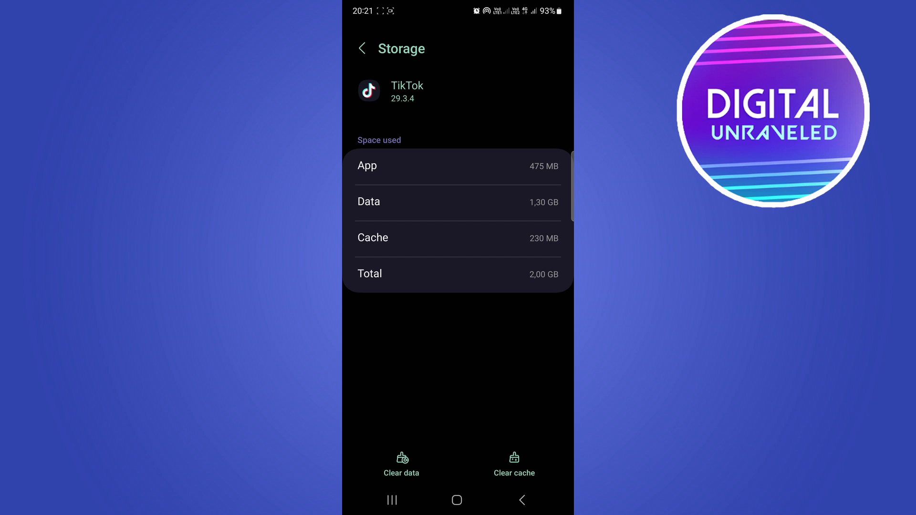
Clear TikTok's cache to 0 B, reducing total usage to 1.77 GB
click(513, 465)
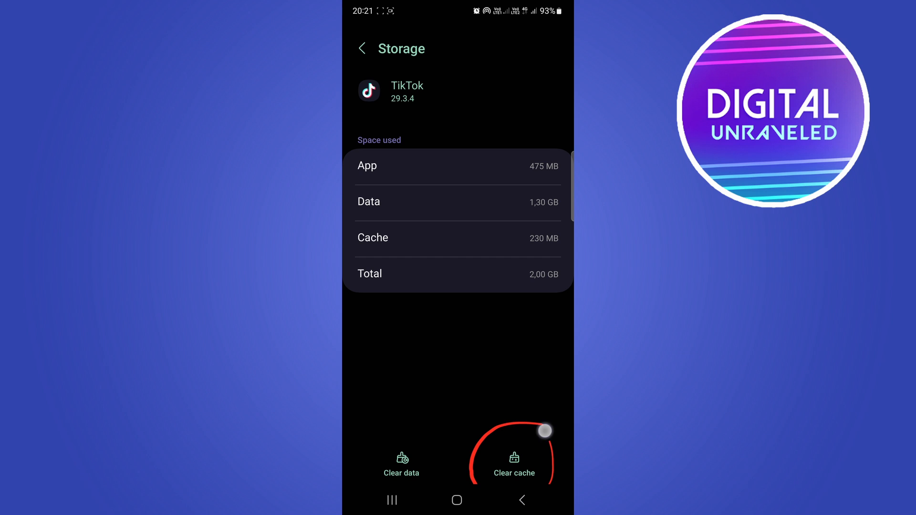
click(513, 464)
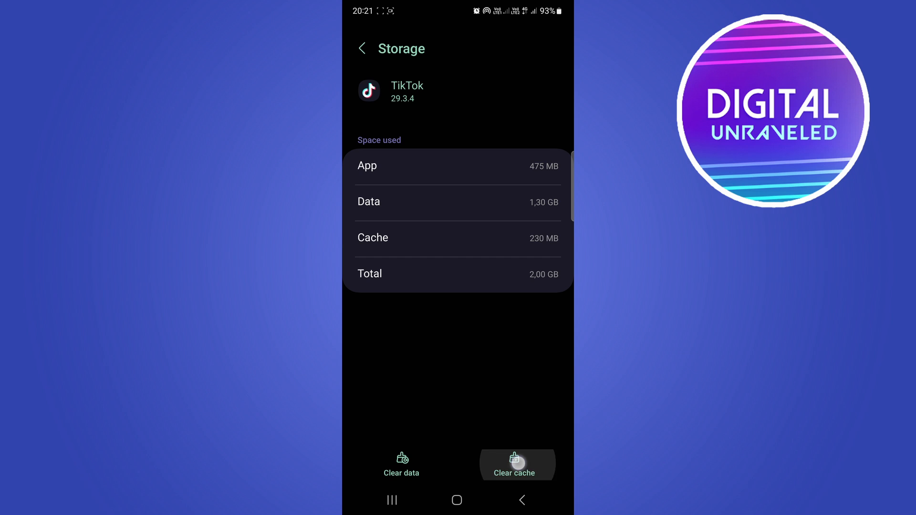
click(514, 465)
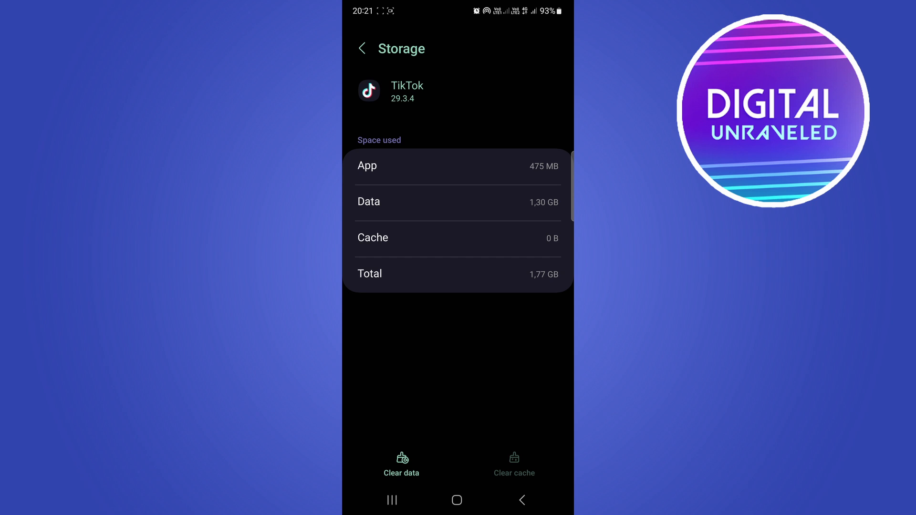
click(361, 48)
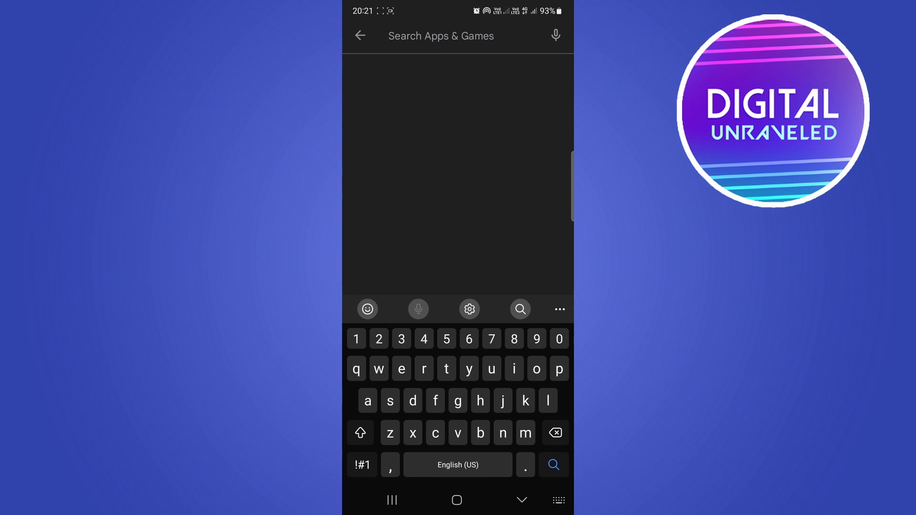
Search Play Store for 'tikt' and pick the 'tiktok' suggestion
text(tikt)
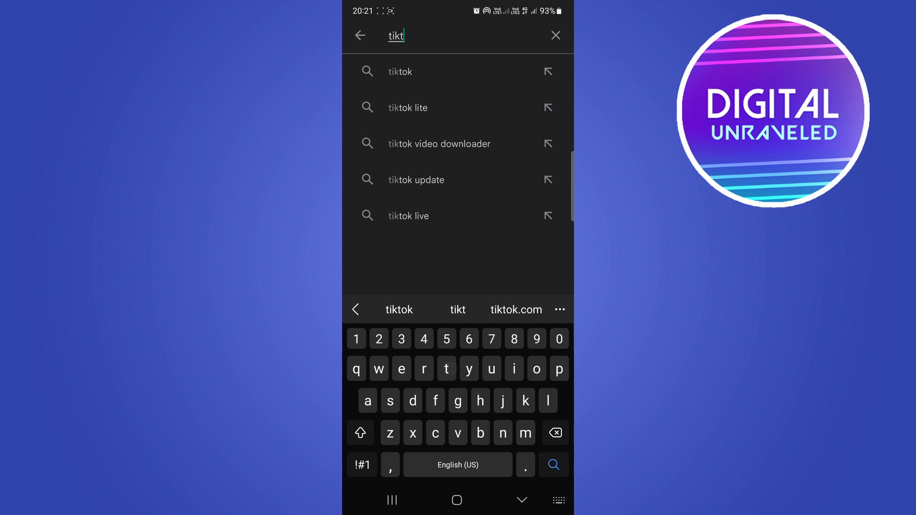
click(398, 72)
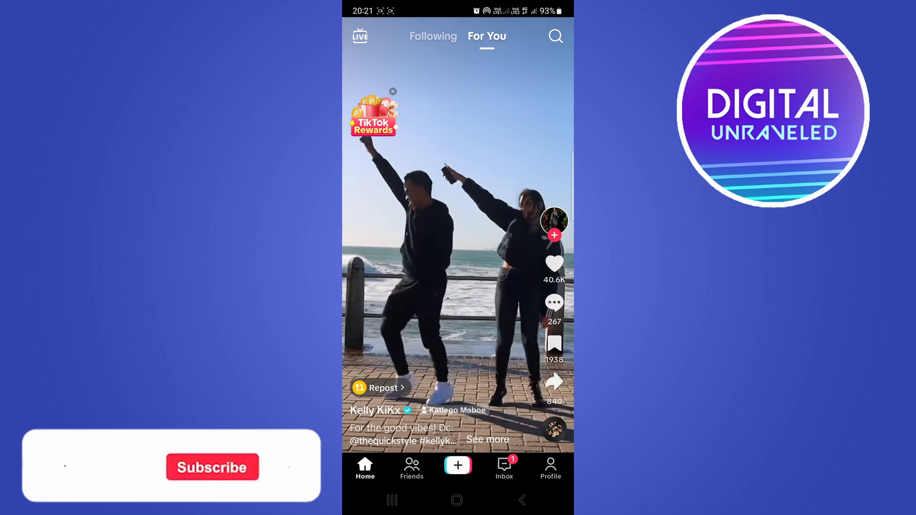
Swipe the For You feed up to the next video
scroll(up, 3)
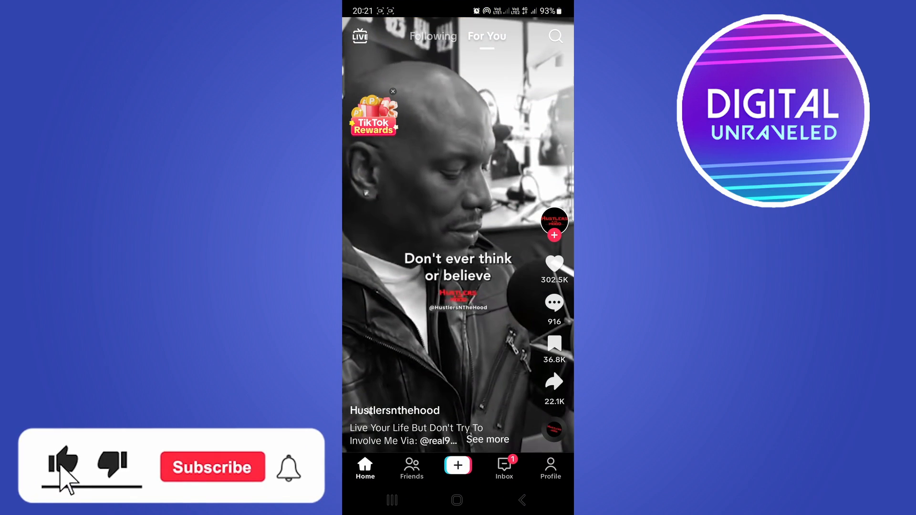
click(212, 466)
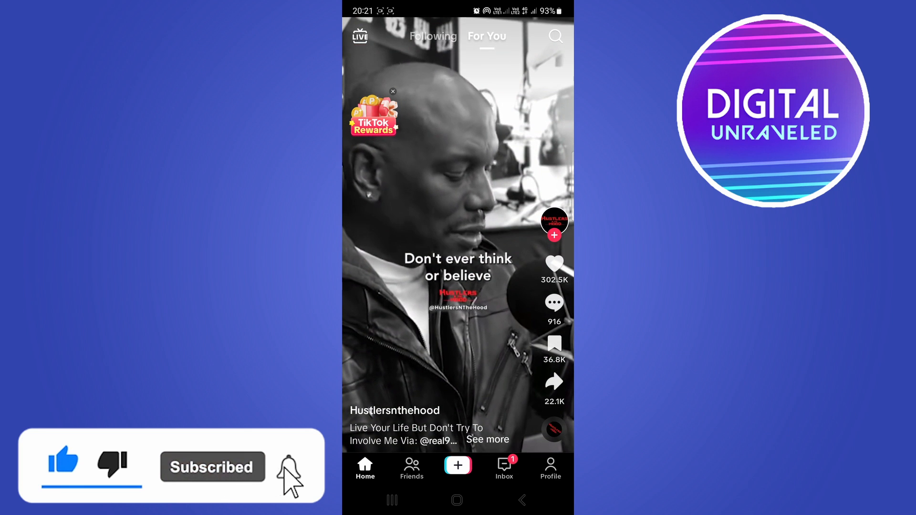